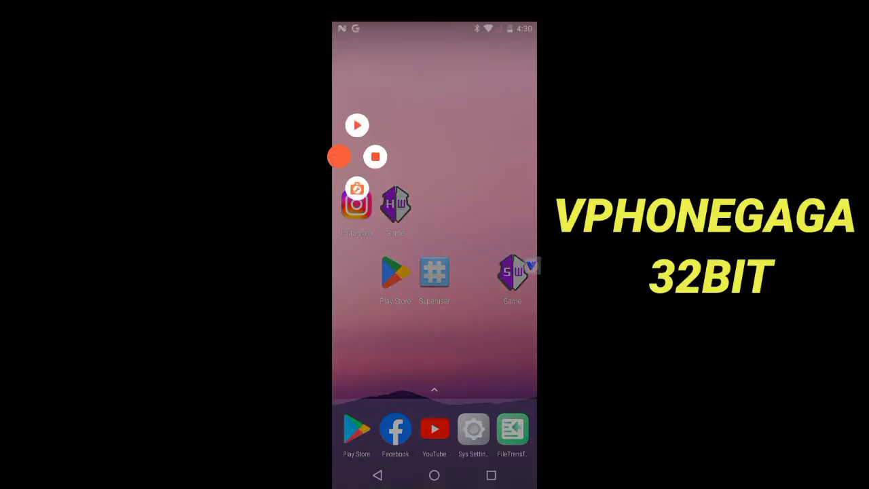
Launch Instagram from the virtual phone's home screen and reach its search page
{"action": "left_click", "coordinate": [375, 158]}
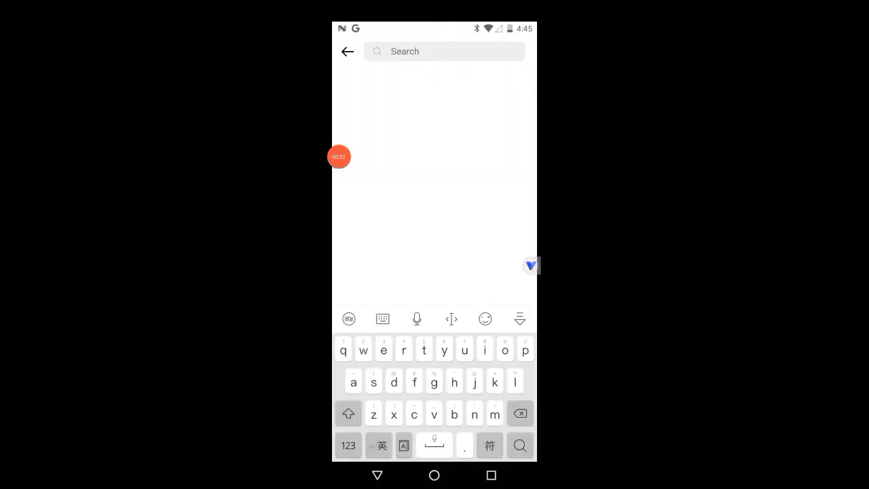
{"action": "type", "text": "insta_hero-"}
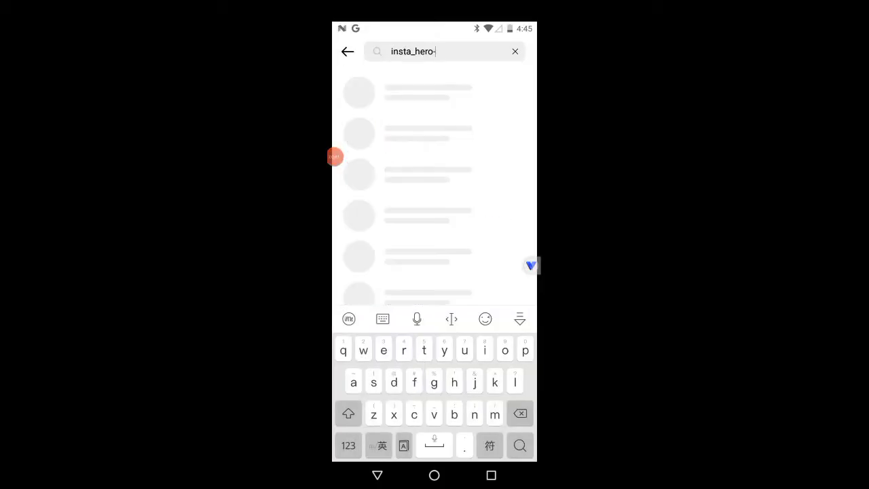
{"action": "key", "text": "Backspace"}
{"action": "type", "text": "_aman"}
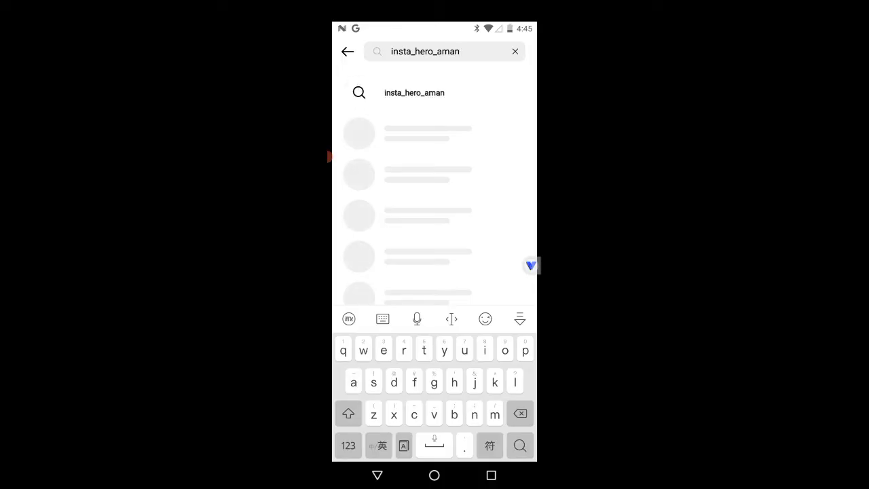
{"action": "left_click", "coordinate": [414, 92]}
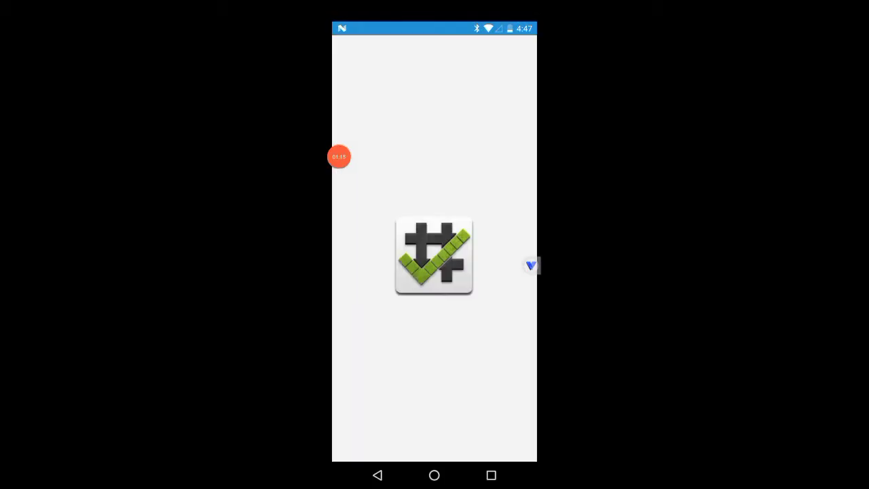
Run Verify Root in Root Checker Basic to confirm the virtual phone is rooted
{"action": "left_click", "coordinate": [434, 255]}
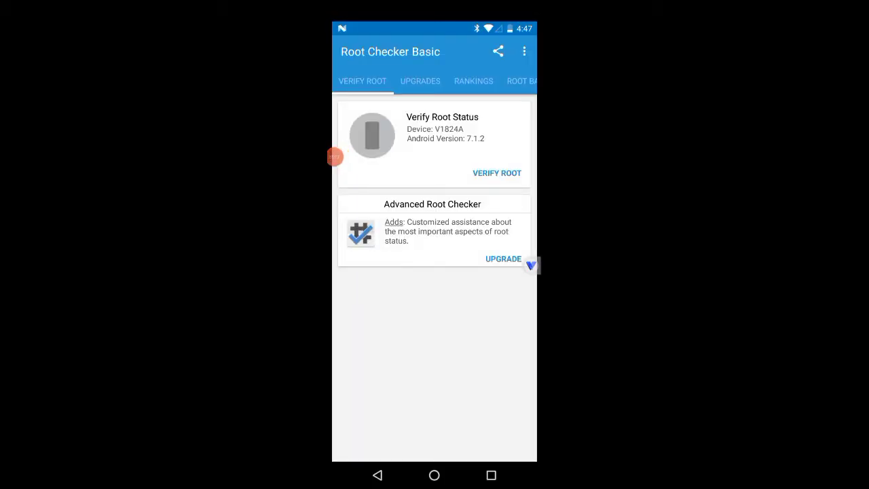
{"action": "left_click", "coordinate": [497, 172]}
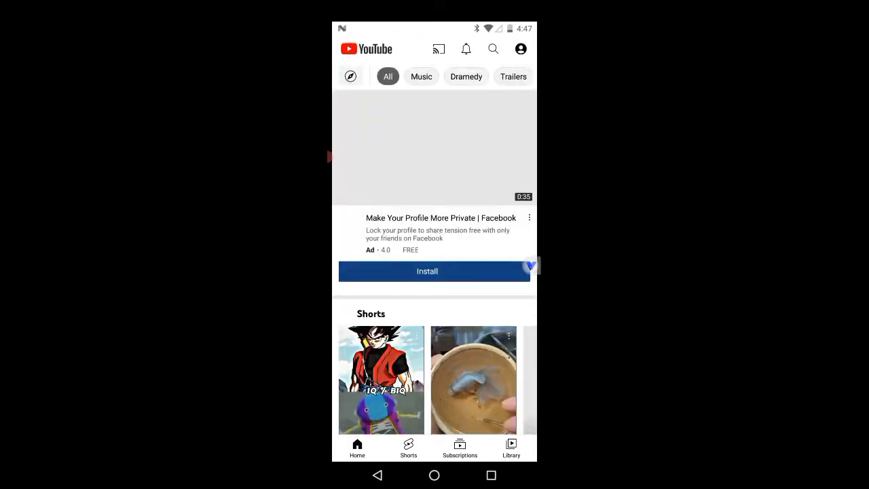
Search YouTube for 'xen', view Superuser's empty app policies, and reach the File transfer station
{"action": "type", "text": "xen"}
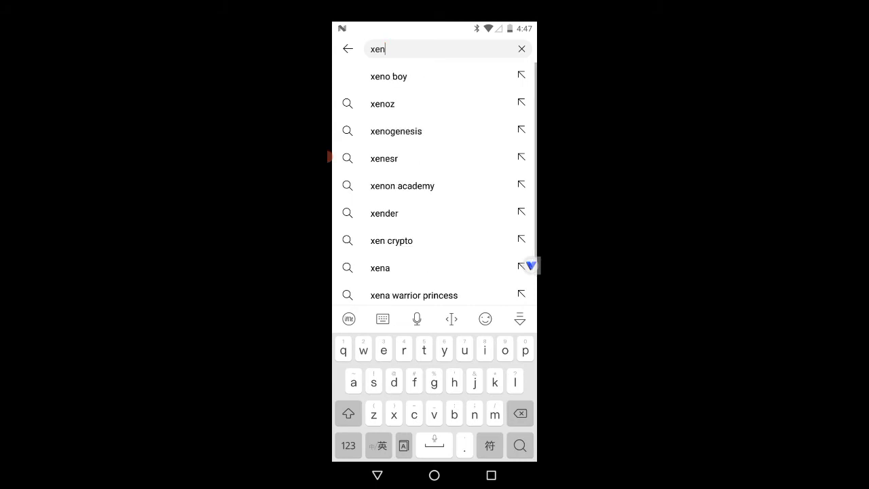
{"action": "left_click", "coordinate": [388, 76]}
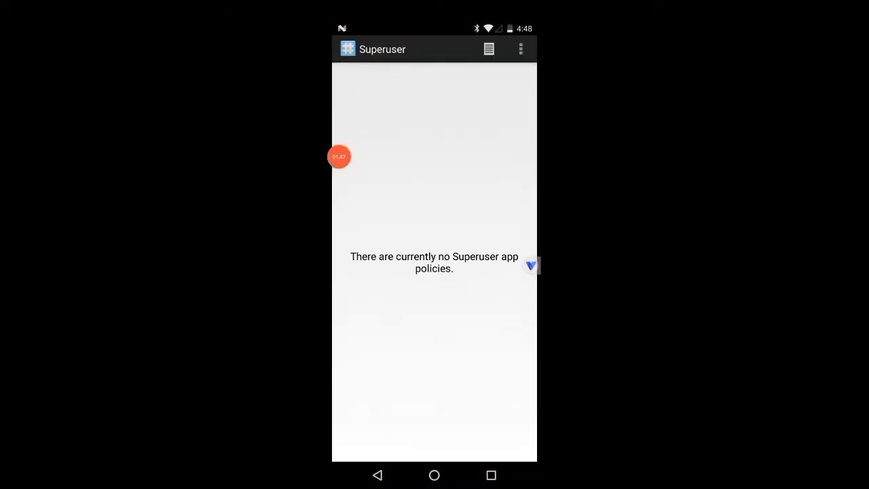
{"action": "left_click", "coordinate": [488, 49]}
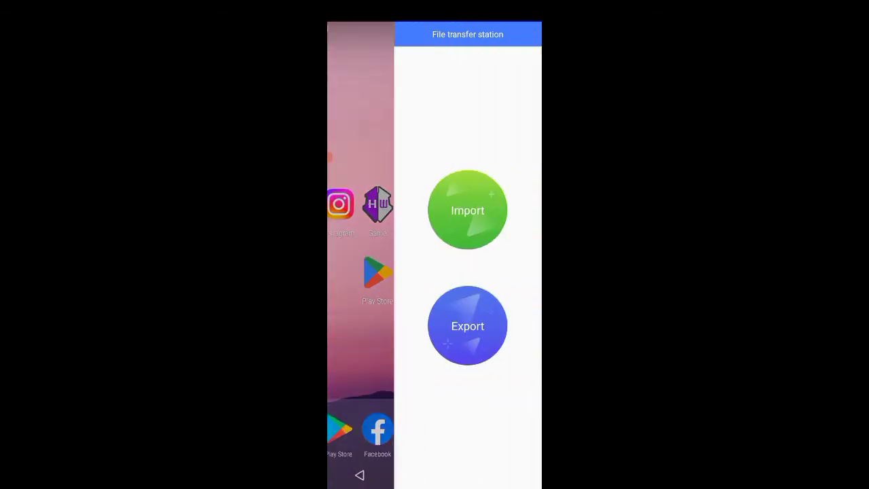
Browse the host phone's application list for import, then return to the app drawer
{"action": "left_click", "coordinate": [467, 209]}
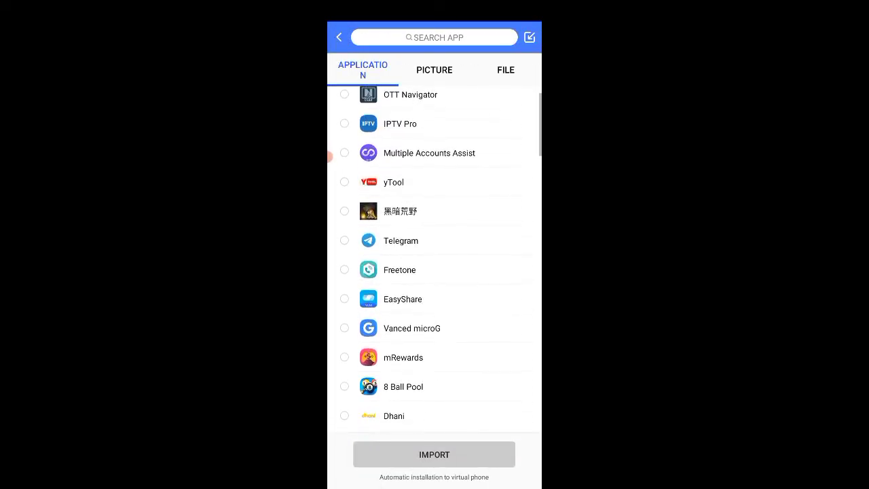
{"action": "scroll", "scroll_direction": "down", "scroll_amount": 3}
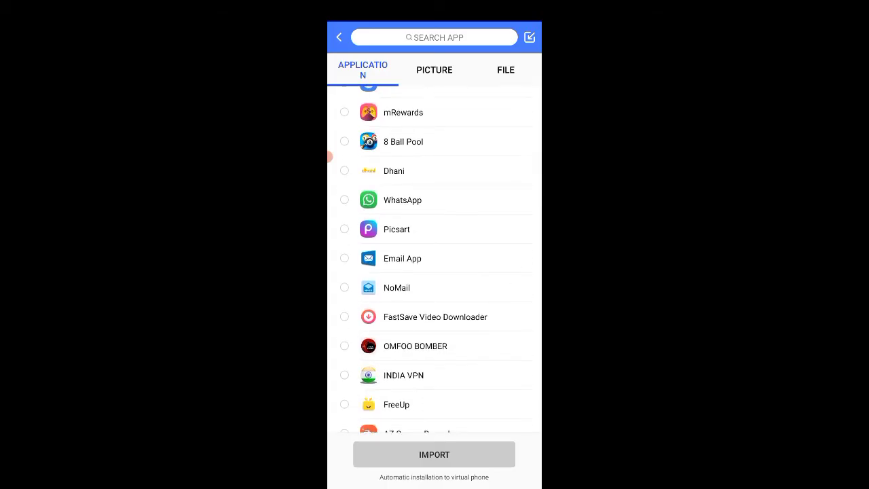
{"action": "scroll", "scroll_direction": "down", "scroll_amount": 3}
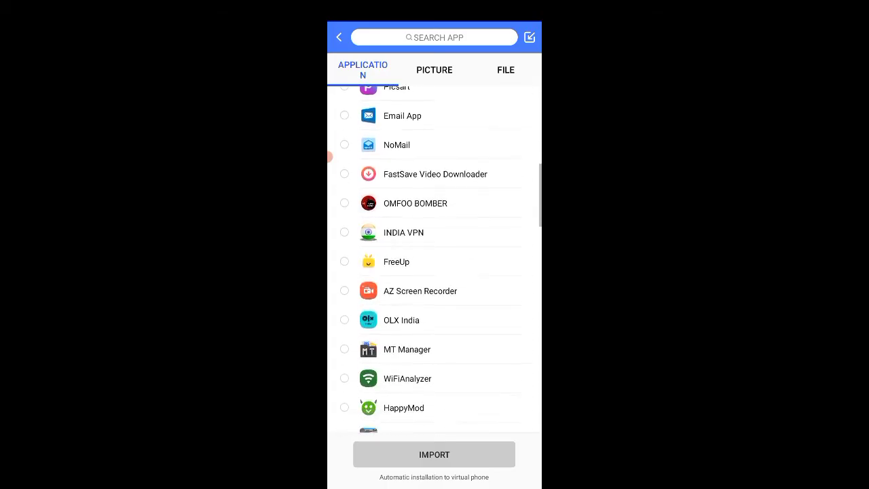
{"action": "scroll", "scroll_direction": "down", "scroll_amount": 3}
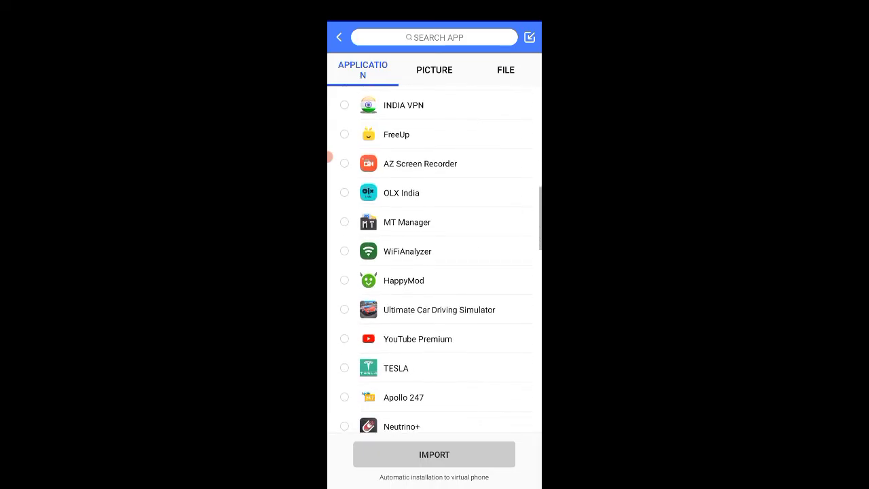
{"action": "scroll", "scroll_direction": "down", "scroll_amount": 3}
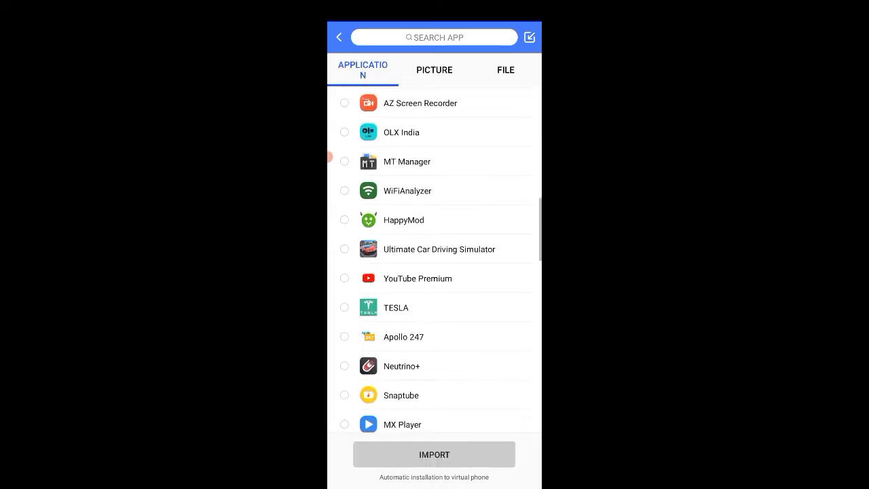
{"action": "scroll", "scroll_direction": "down", "scroll_amount": 3}
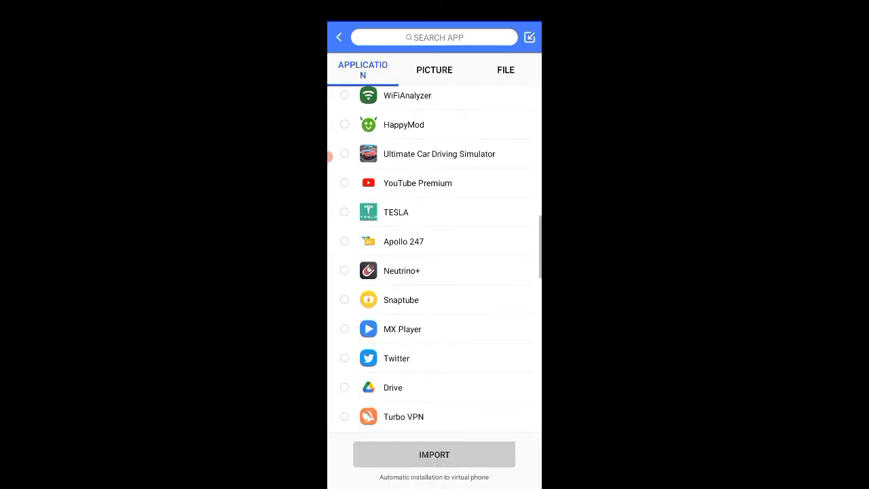
{"action": "left_click", "coordinate": [434, 454]}
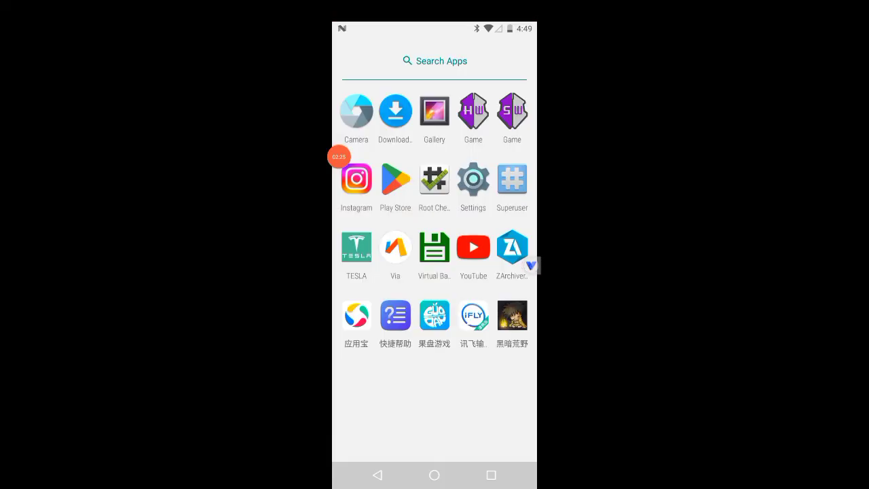
{"action": "left_click", "coordinate": [472, 179]}
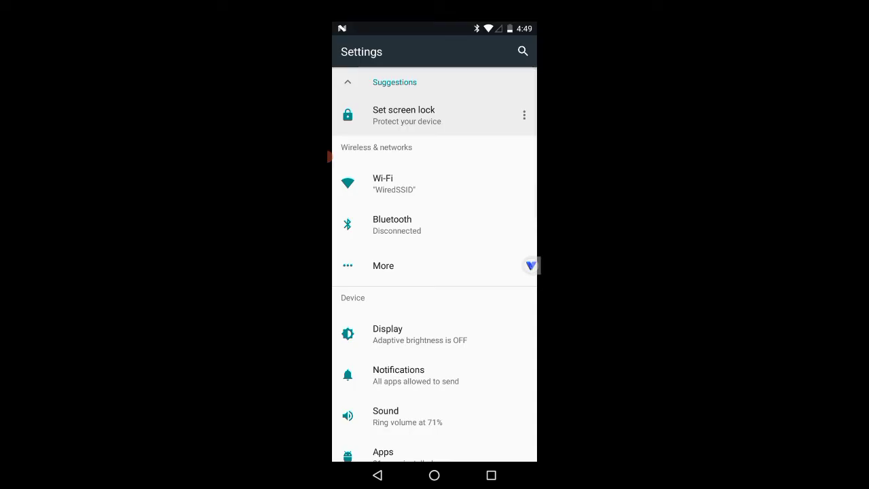
{"action": "scroll", "scroll_direction": "down", "scroll_amount": 3}
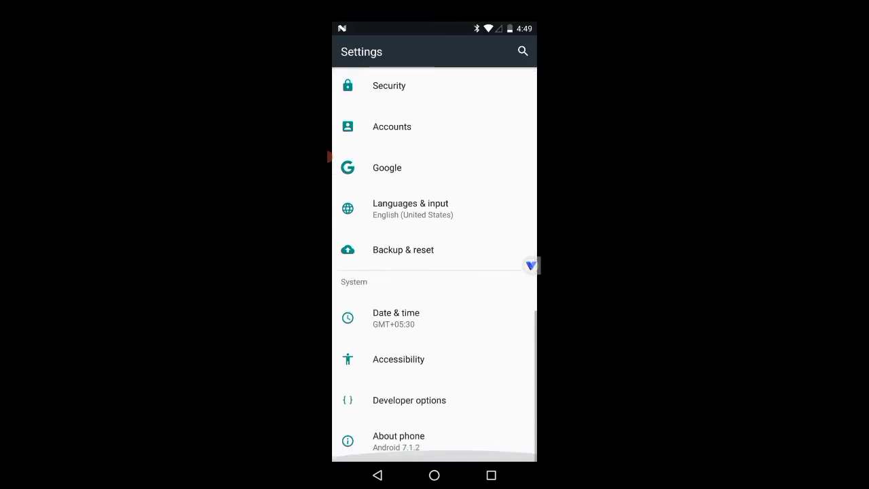
{"action": "left_click", "coordinate": [399, 435]}
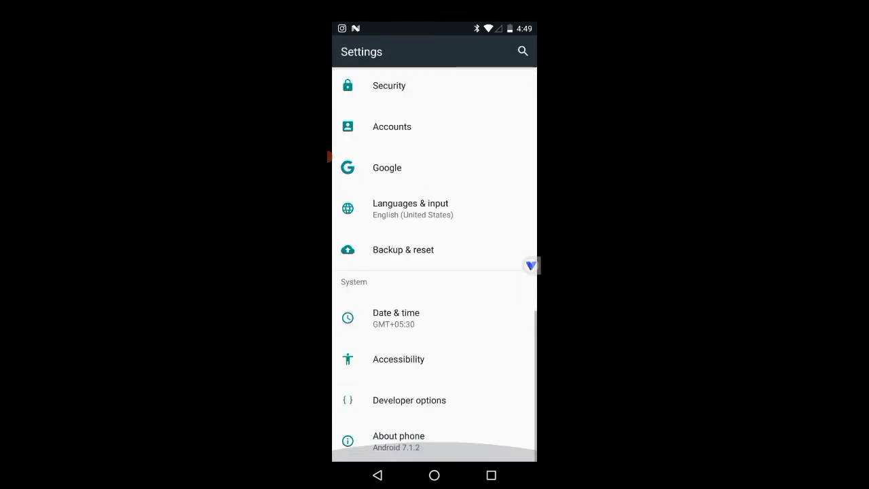
{"action": "left_click", "coordinate": [410, 399]}
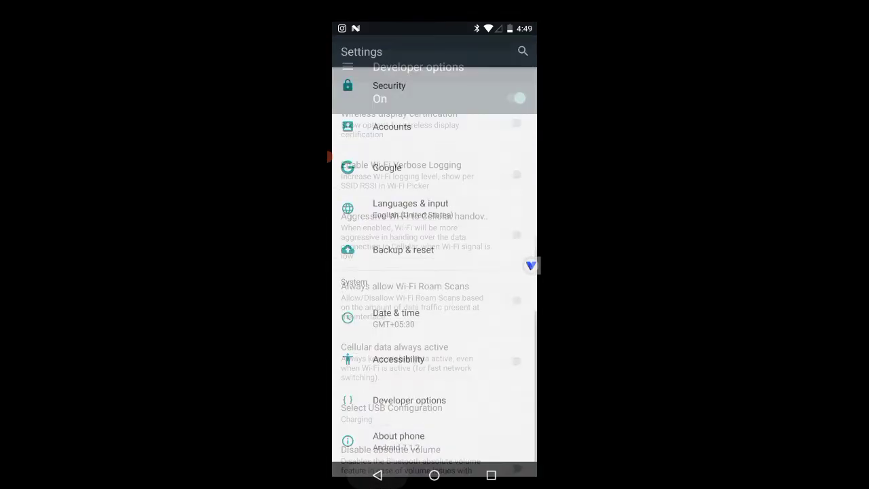
{"action": "left_click", "coordinate": [434, 475]}
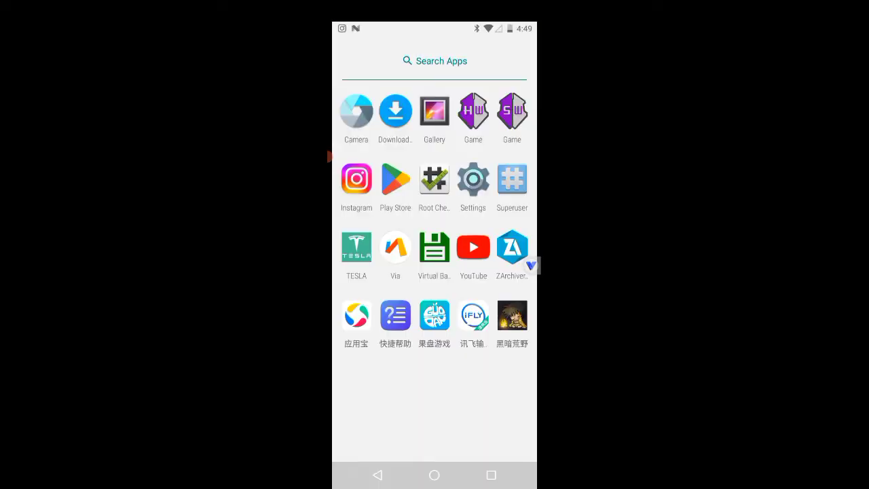